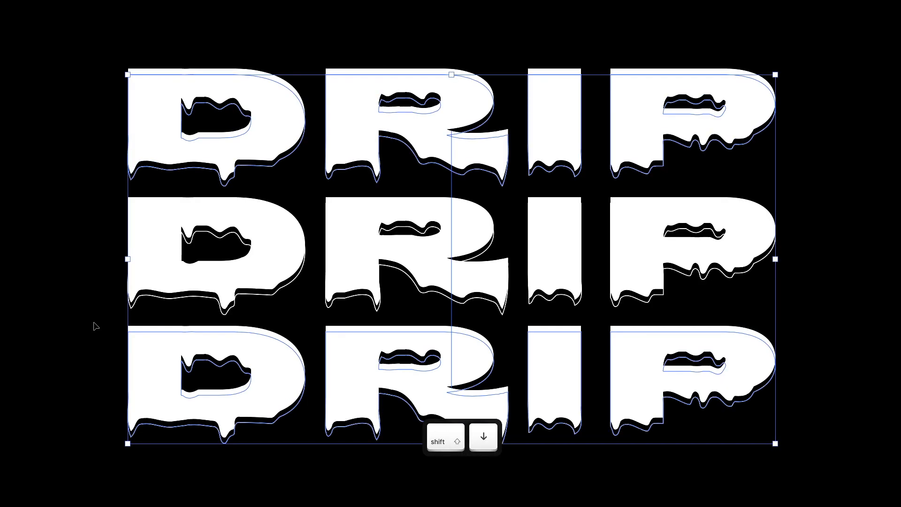
left_click(114, 6)
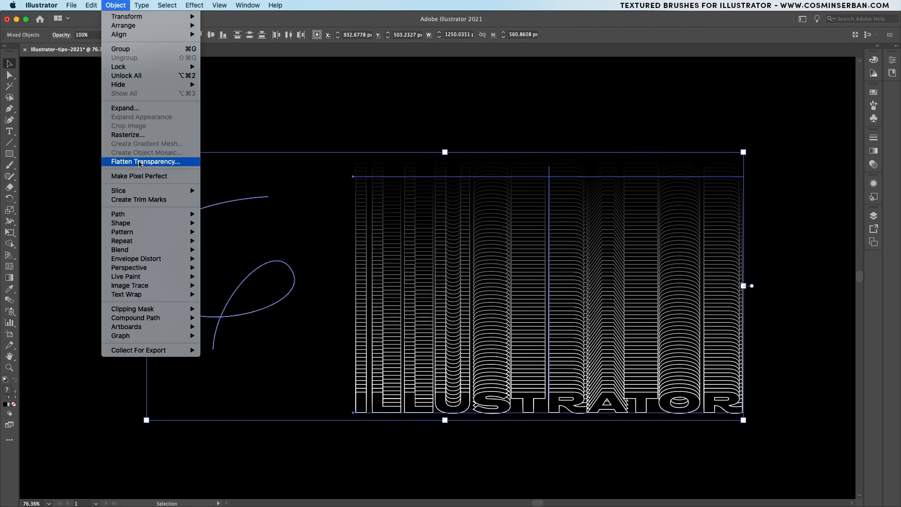